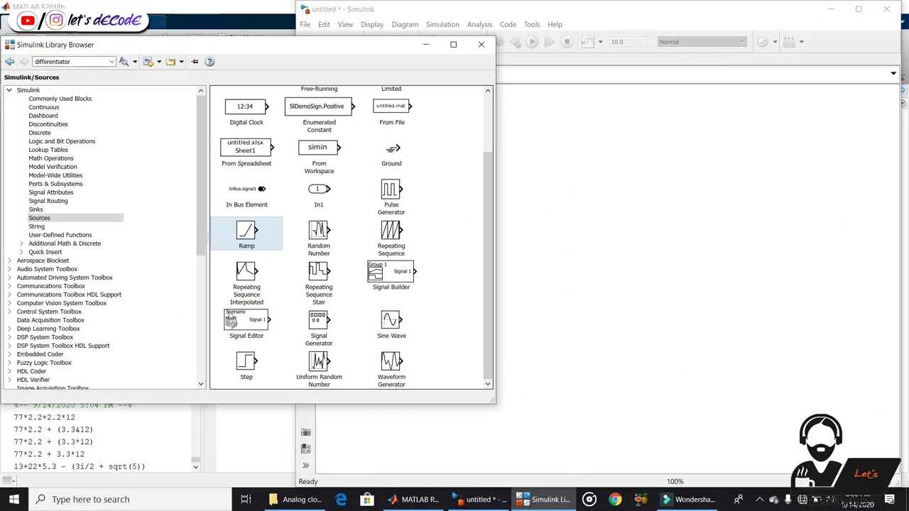
- Place a Step source feeding a Gain of 3, then add a Sum block after it
left_click_drag(247, 365, 428, 263)
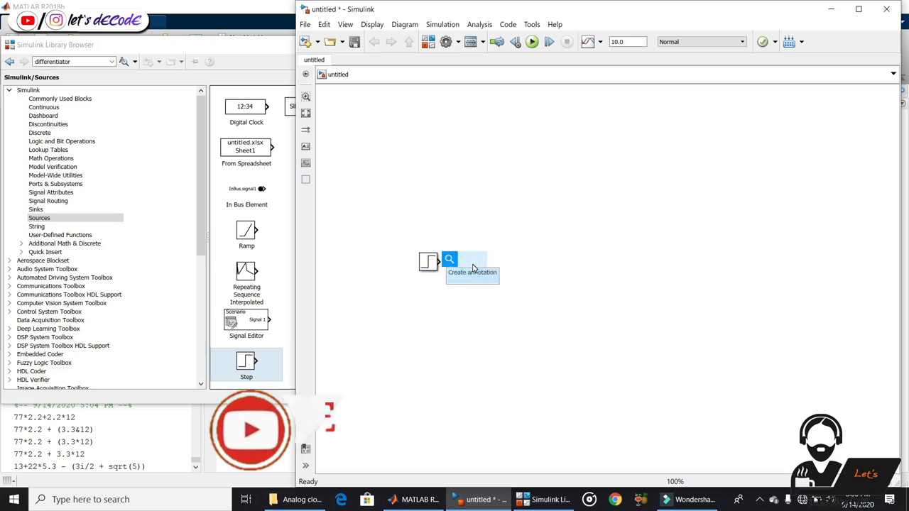
double_click(486, 263)
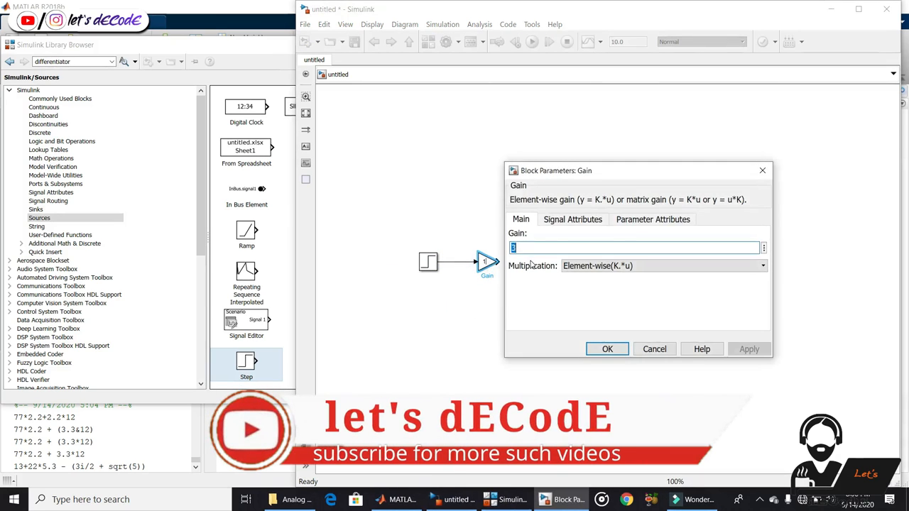
left_click(608, 349)
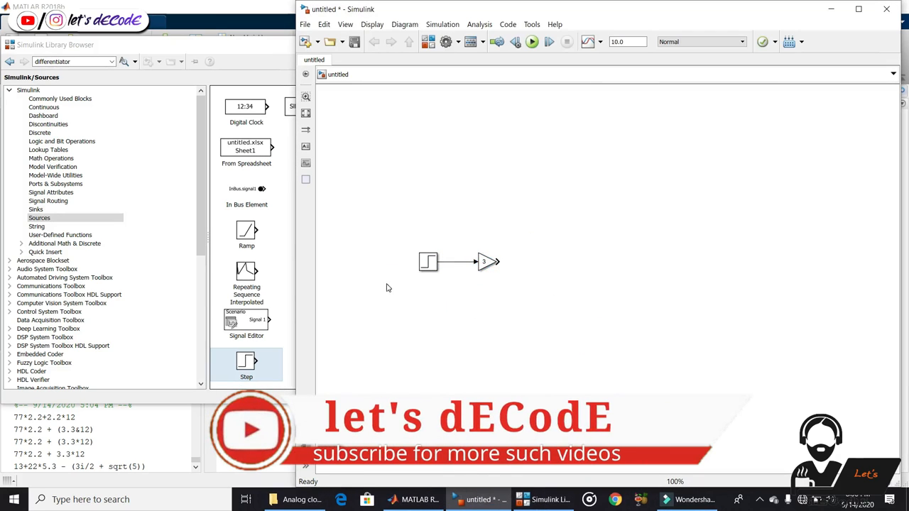
left_click(51, 158)
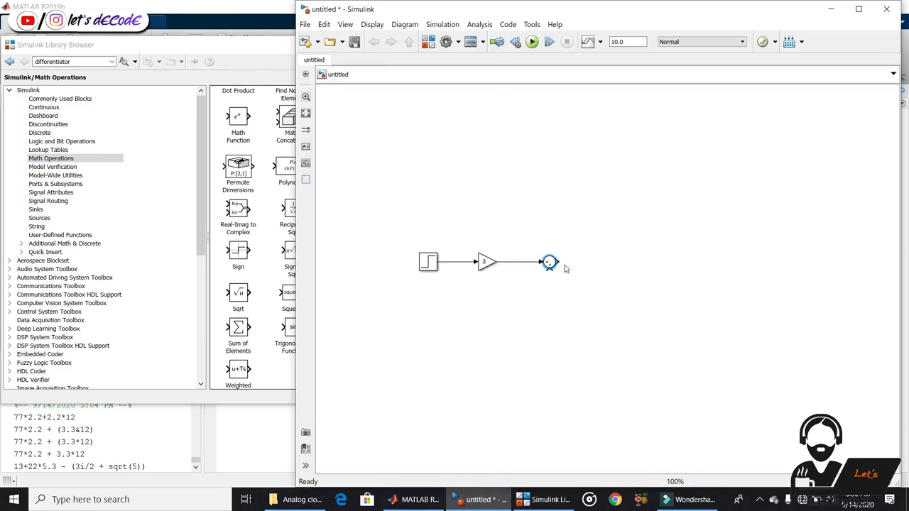
- Add cascaded Integrators with a gain feedback path into a three-input Sum (|++)
left_click(43, 107)
type("inte")
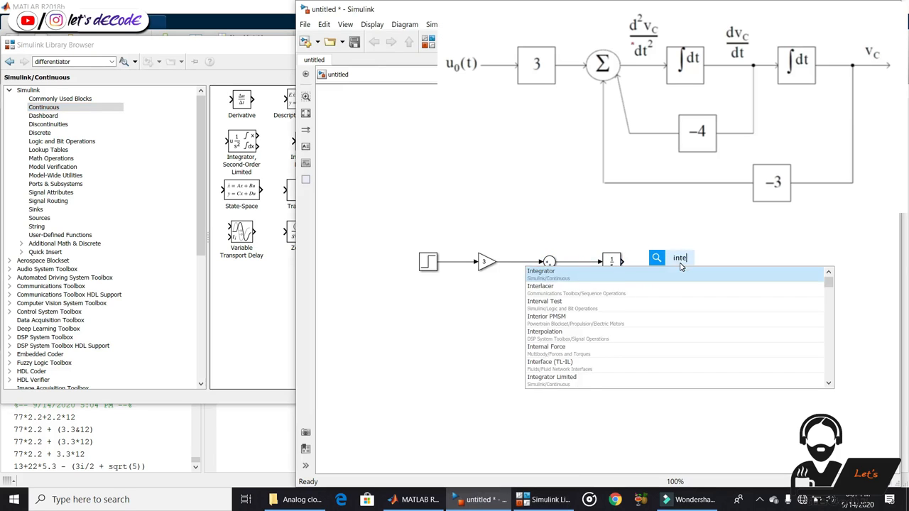
left_click(541, 271)
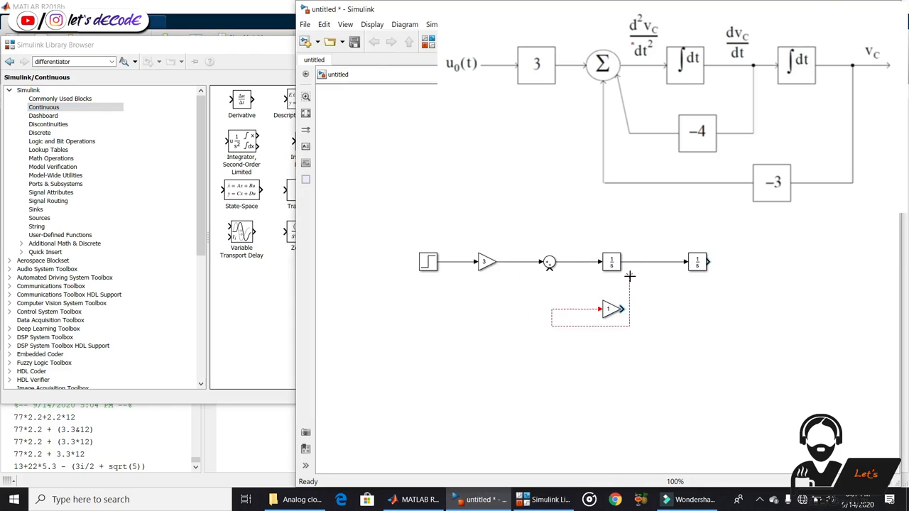
left_click_drag(608, 309, 602, 319)
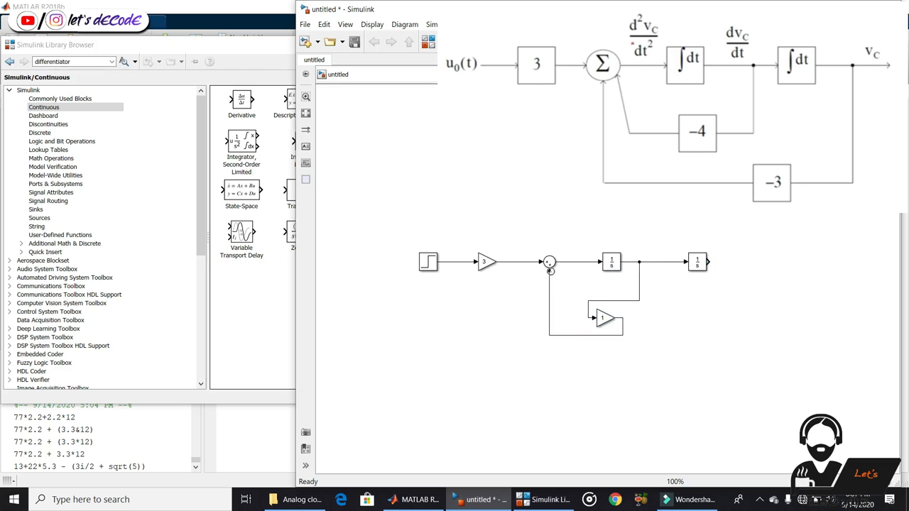
double_click(549, 262)
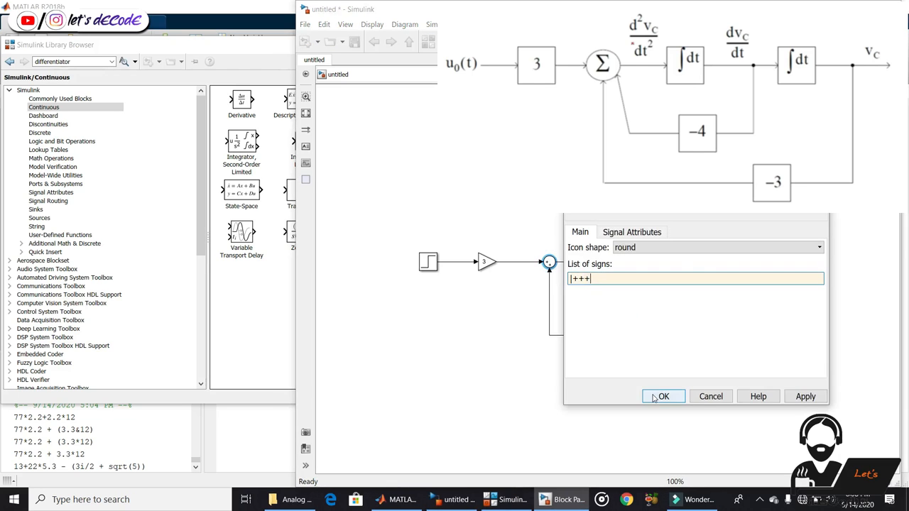
left_click(663, 396)
type("scop")
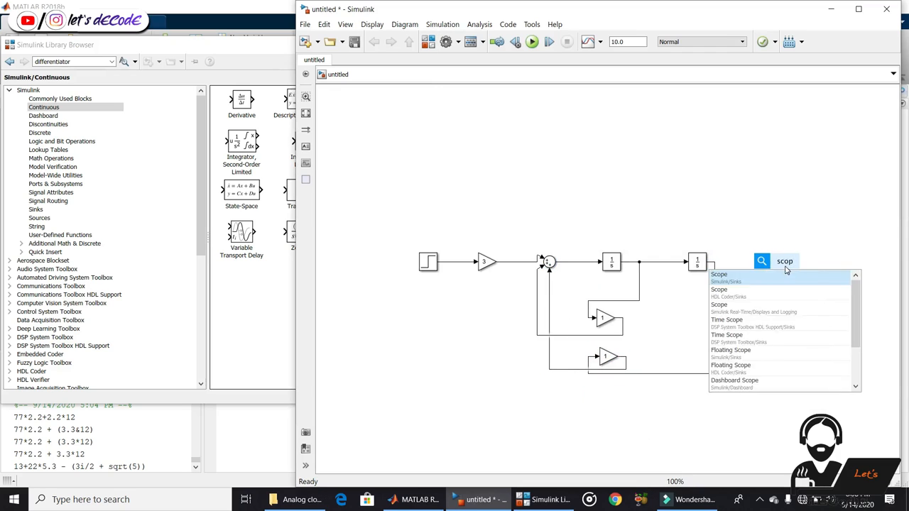
- Attach a Scope to the second integrator output, simulate, and inspect the unbounded response
left_click(719, 275)
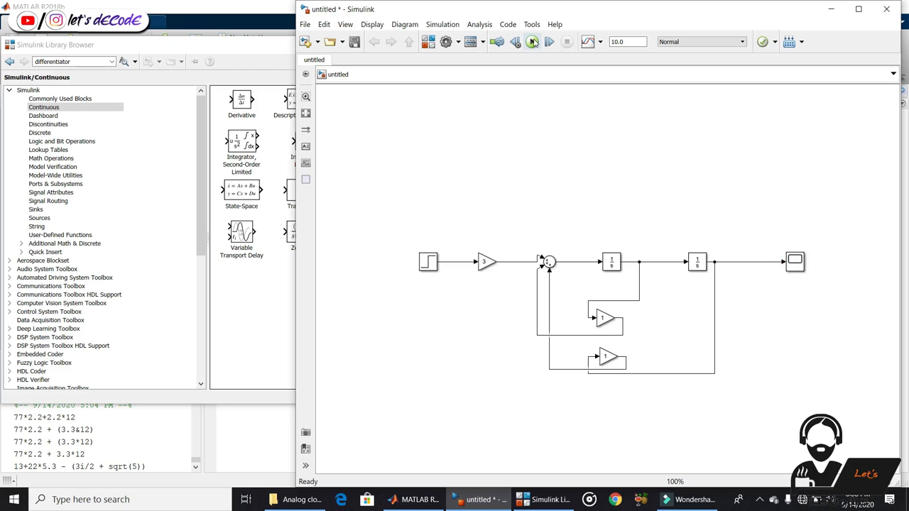
left_click(795, 262)
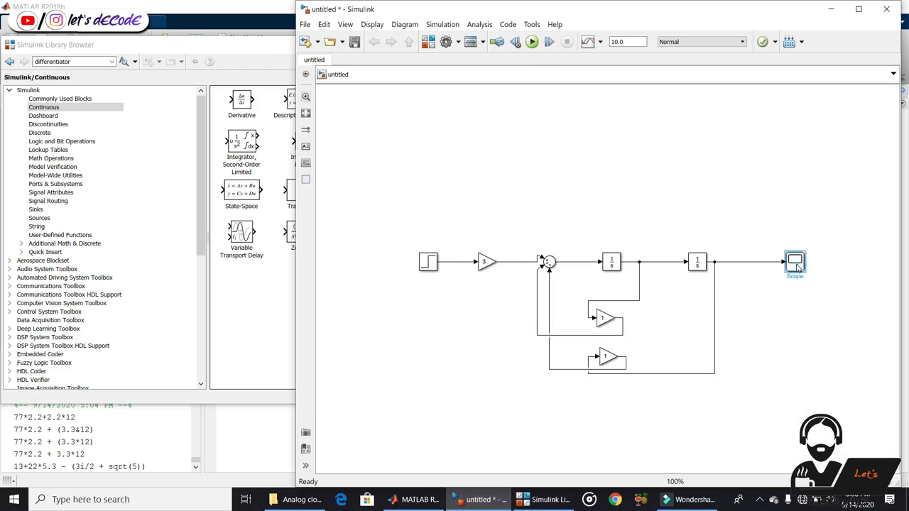
double_click(795, 262)
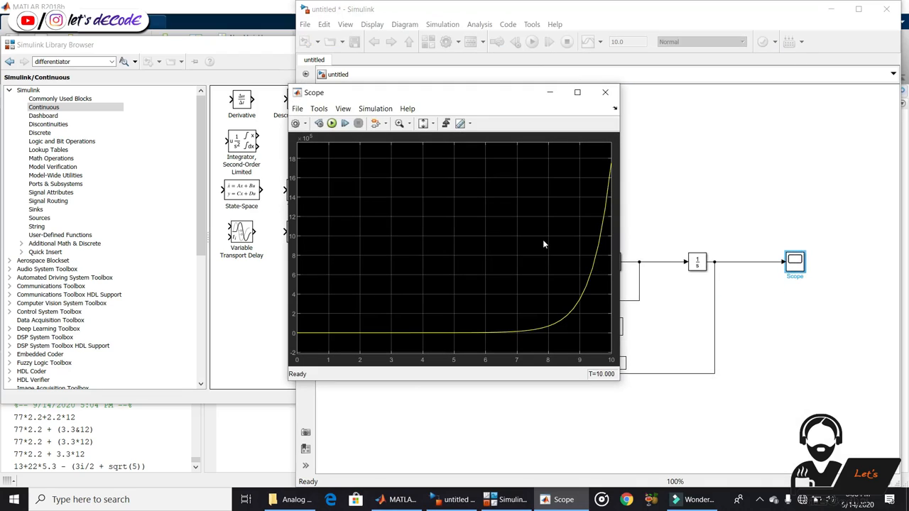
mouse_move(587, 254)
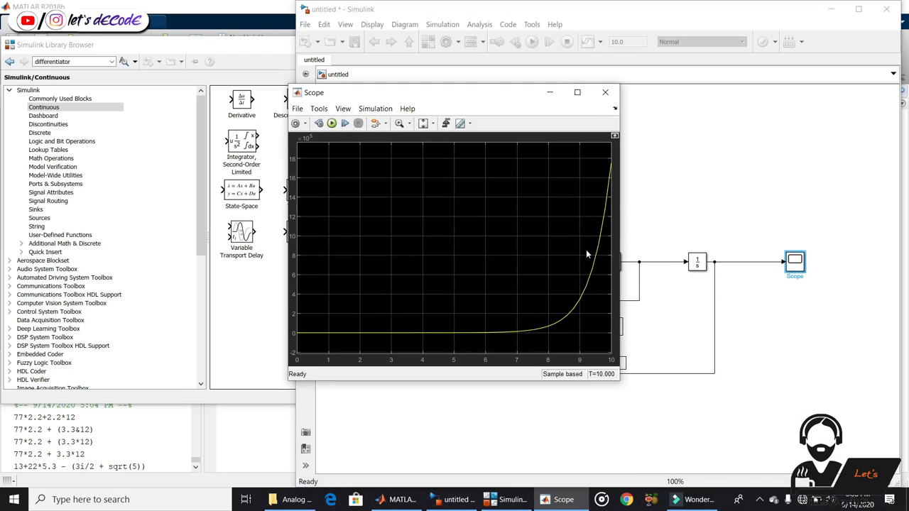
left_click(605, 92)
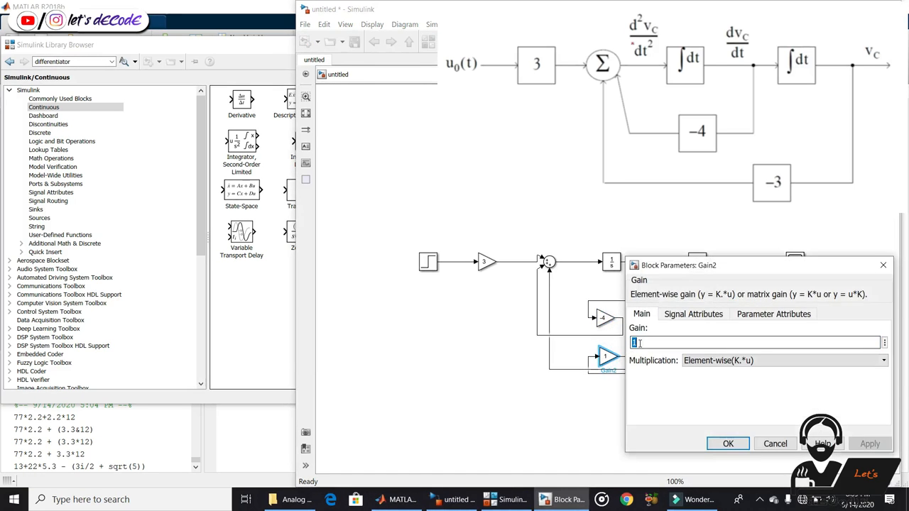
- Set the outer feedback gain to -3 and view the response settling at 1
left_click(727, 444)
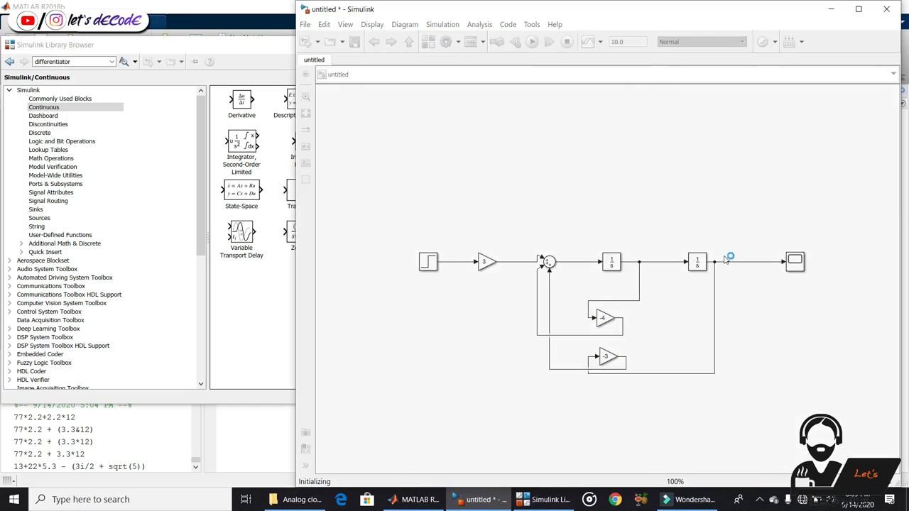
double_click(795, 261)
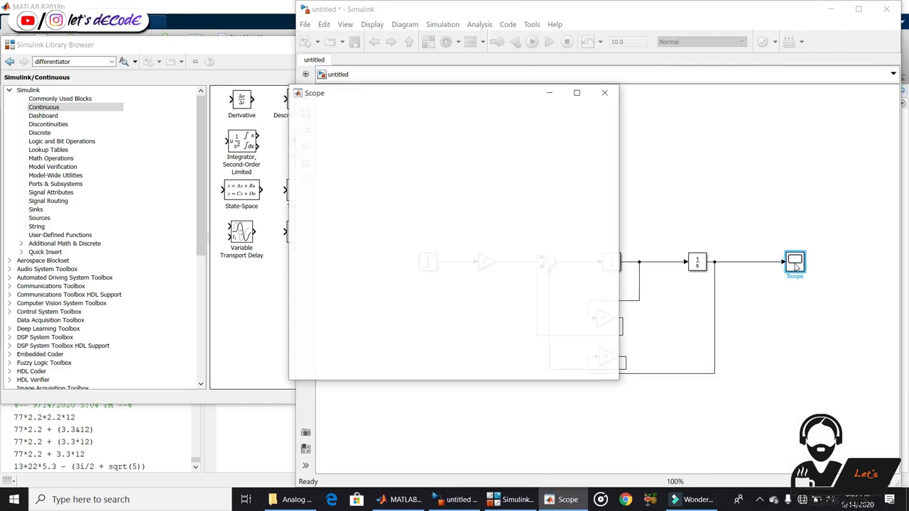
left_click(331, 122)
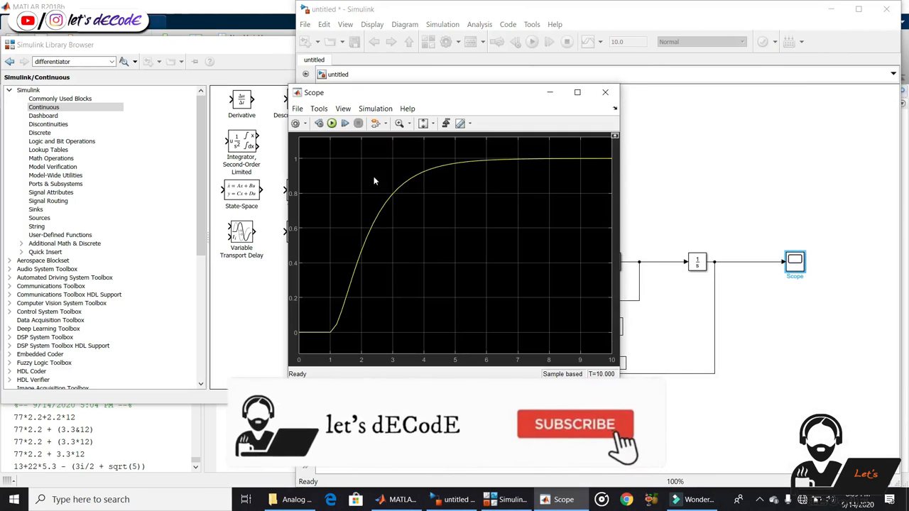
left_click(605, 92)
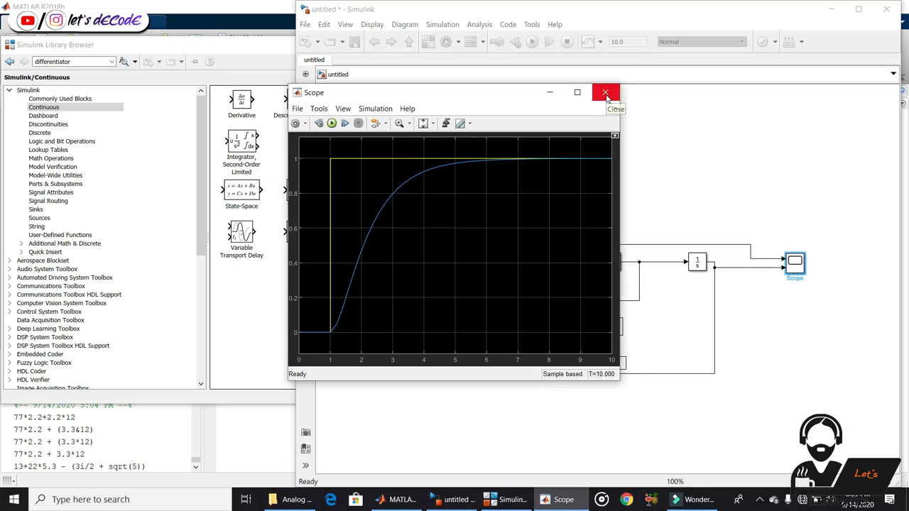
- Swap the Step source for a Ramp and review the linearly trailing output on the Scope
left_click(605, 93)
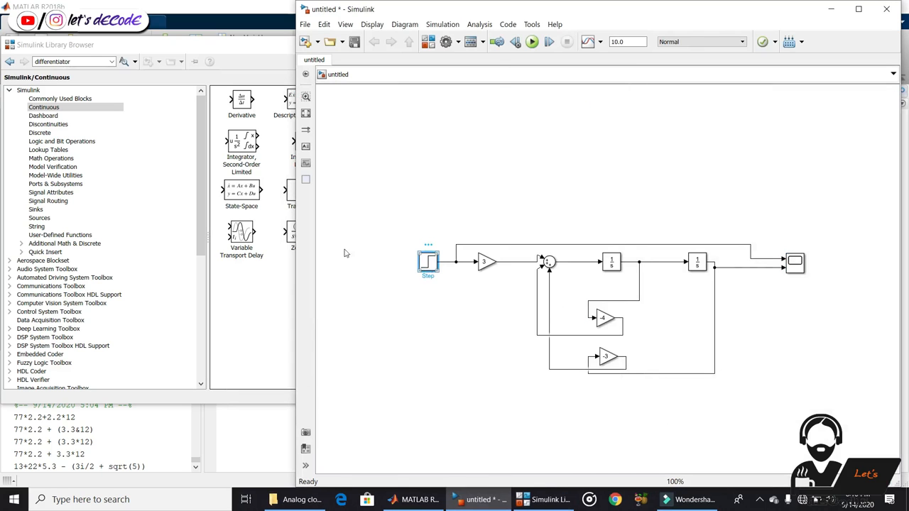
left_click(39, 217)
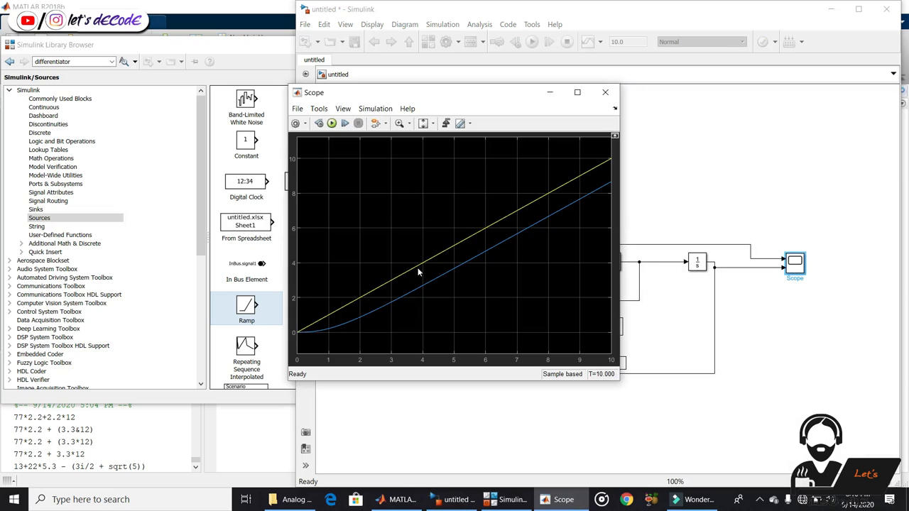
mouse_move(585, 207)
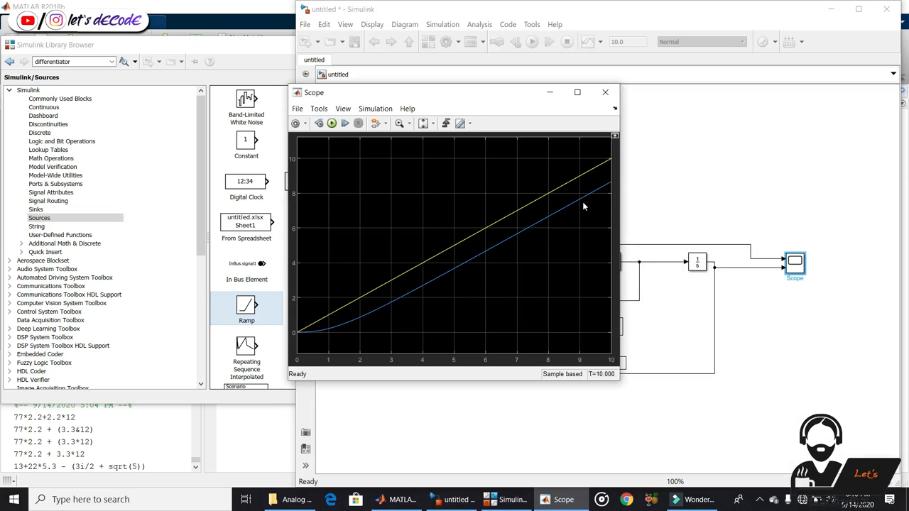
mouse_move(594, 107)
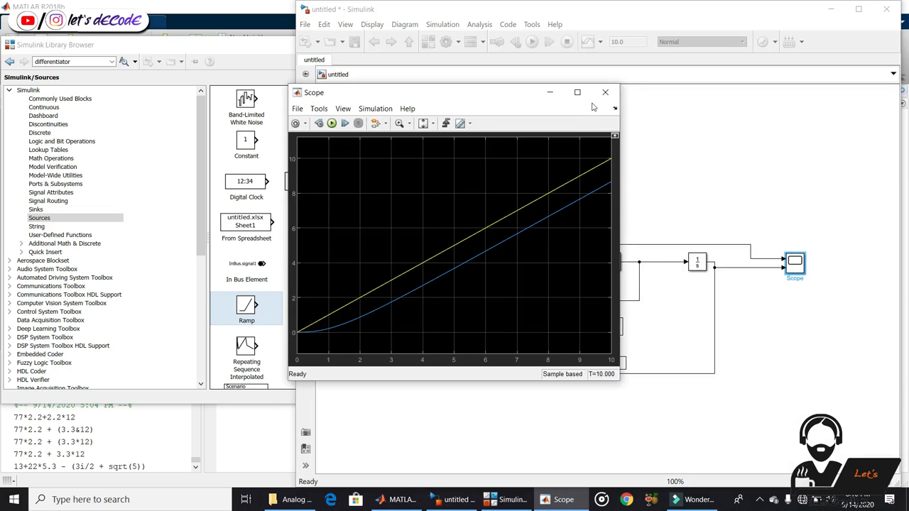
mouse_move(606, 92)
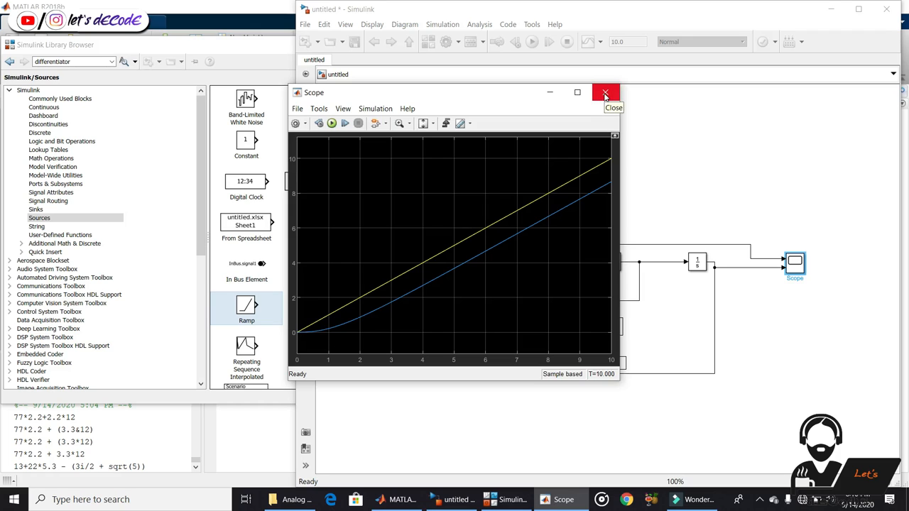
left_click(605, 92)
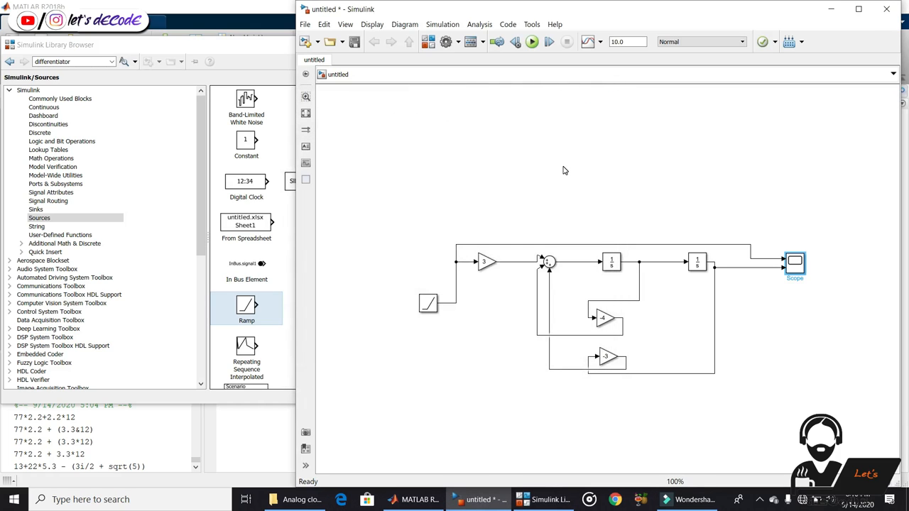
left_click(565, 170)
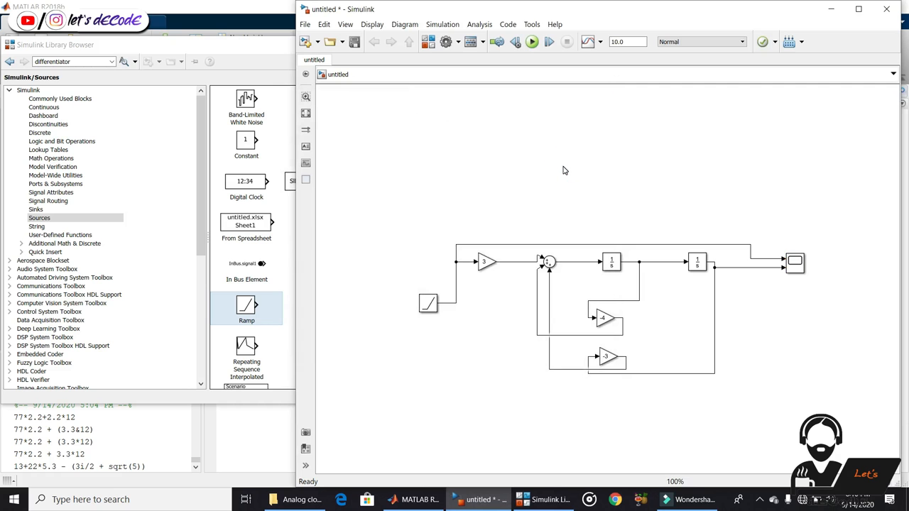